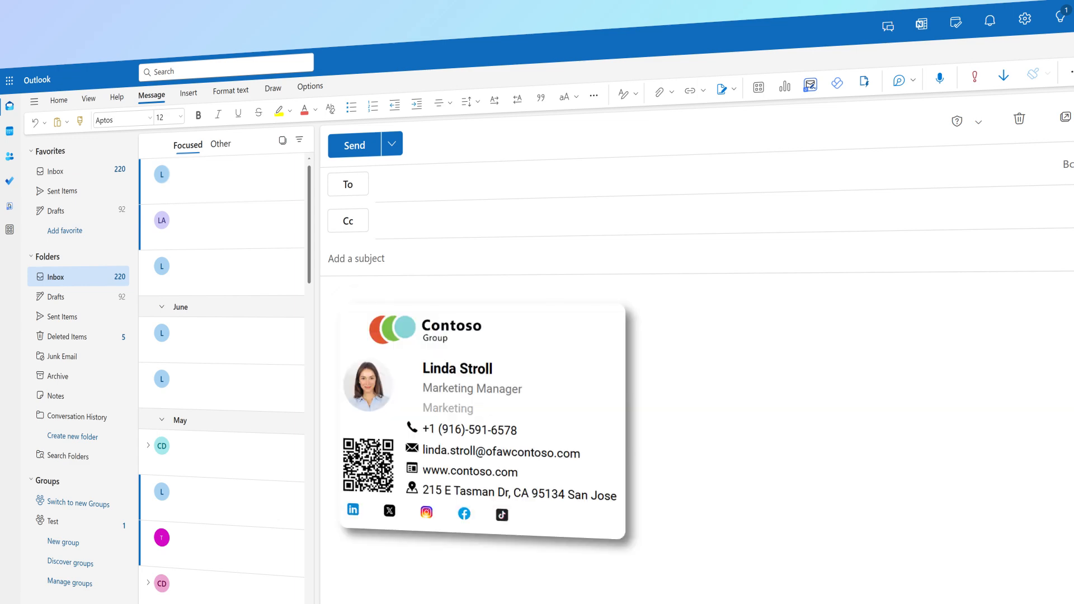
- Insert the 'New' personal signature from the Signature dropdown into the empty mail
click(485, 96)
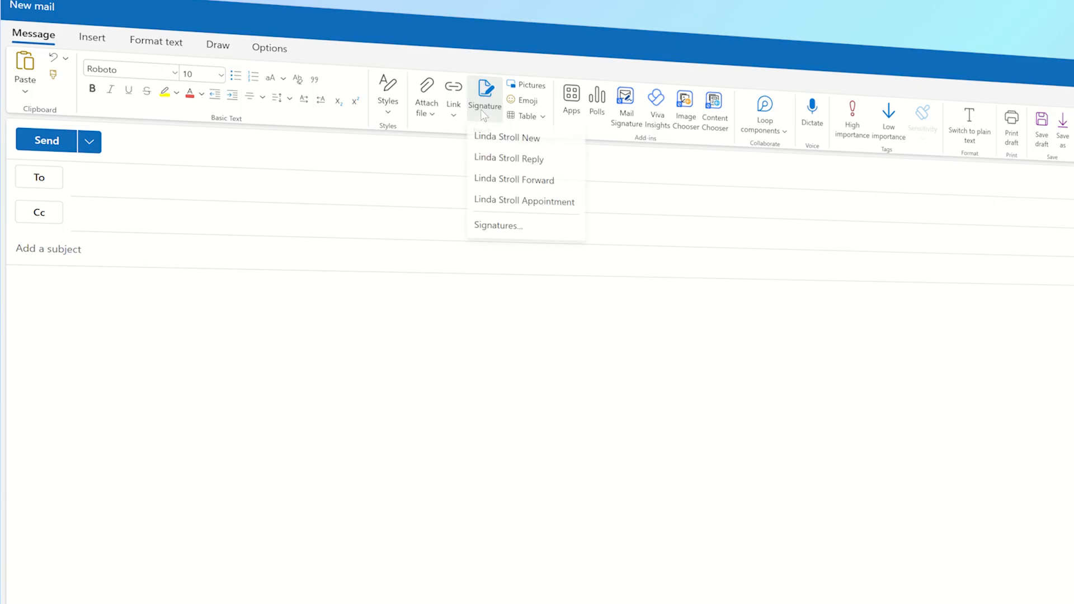
click(507, 137)
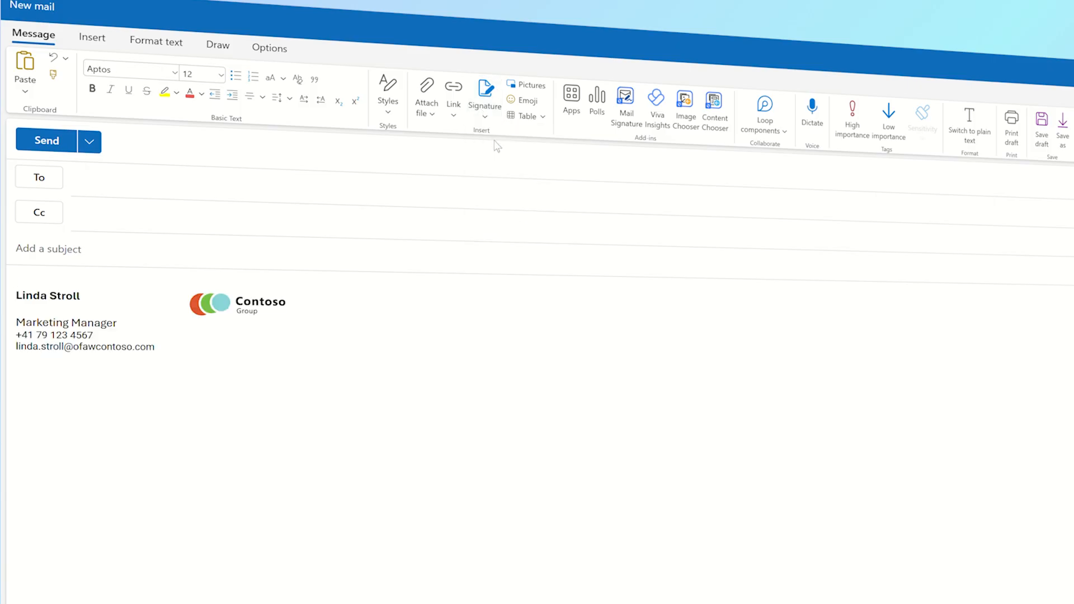
click(485, 95)
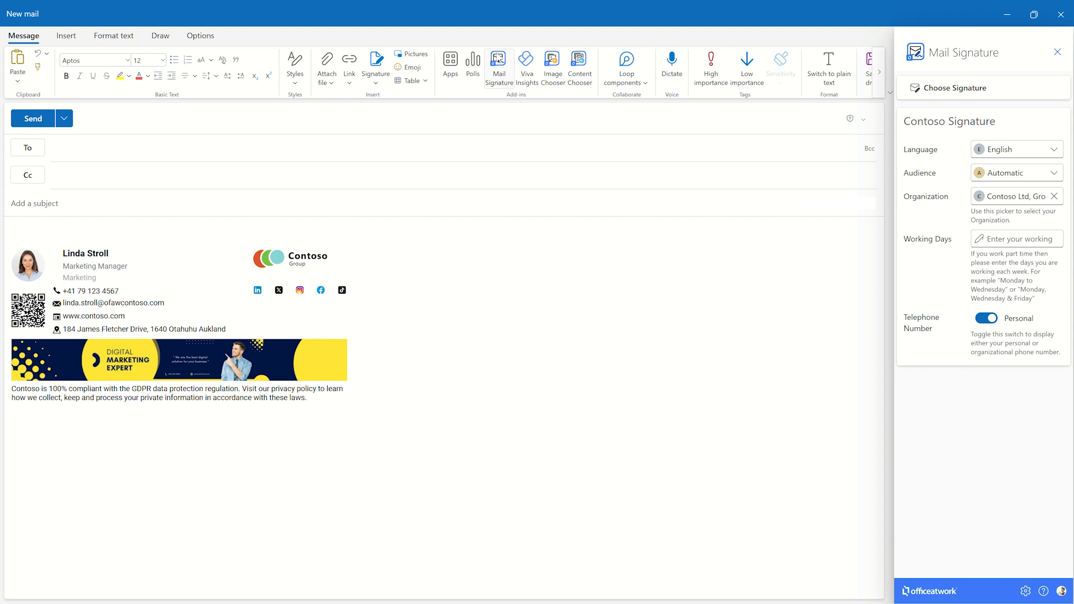
- Open a new mail with the Contoso signature and show the Mail Signature add-in settings
click(1056, 52)
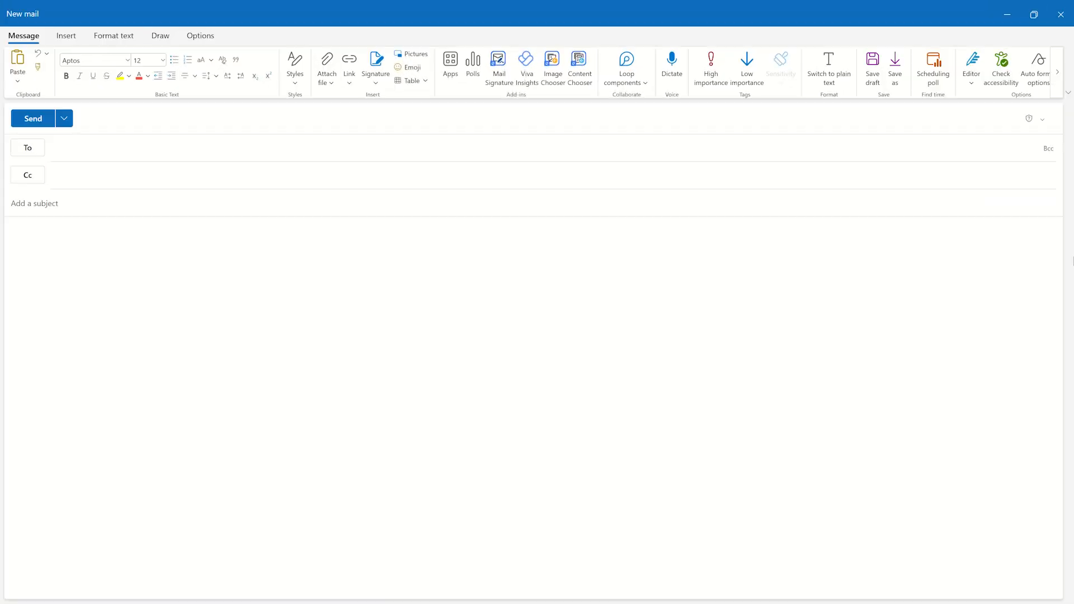
click(376, 68)
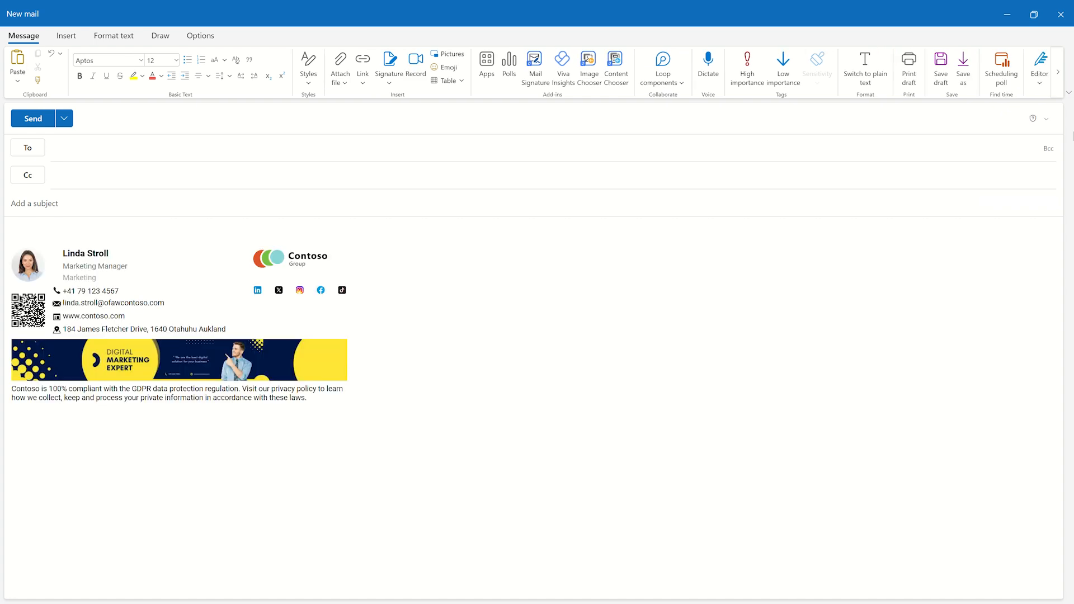
mouse_move(534, 92)
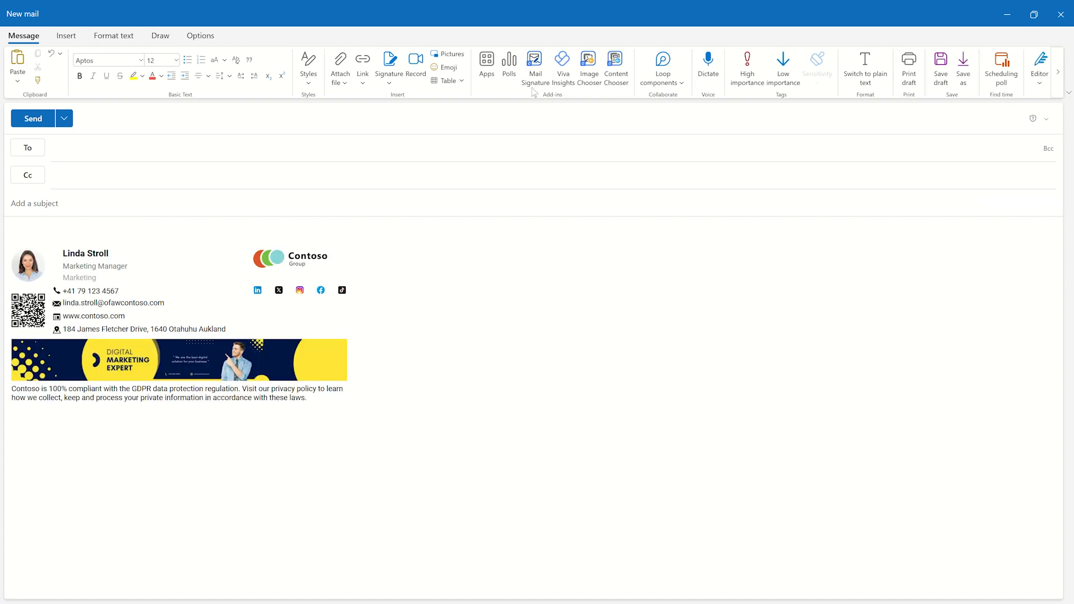
click(534, 64)
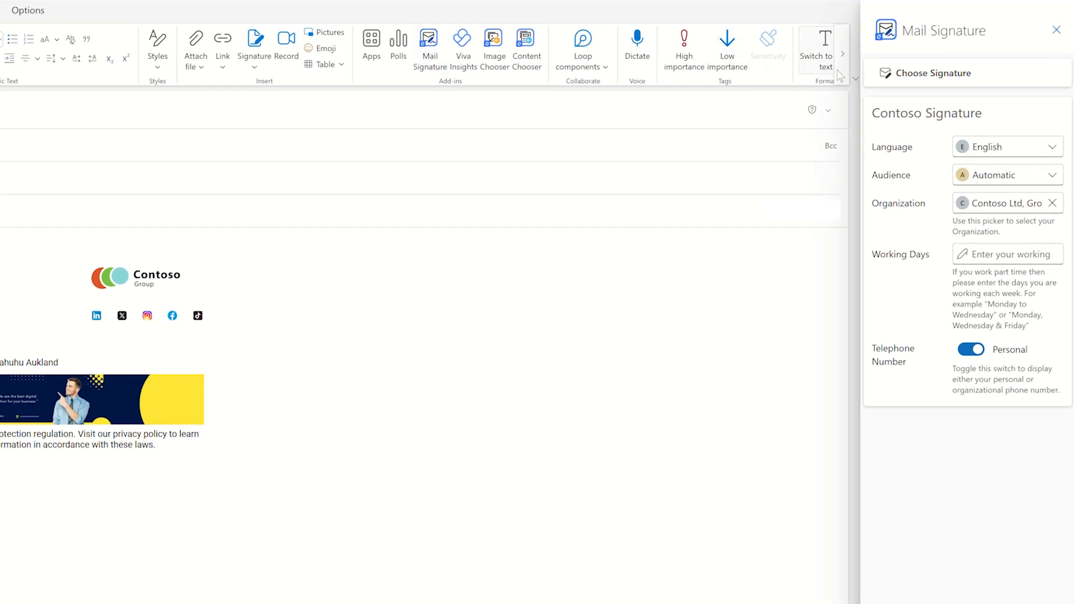
click(931, 72)
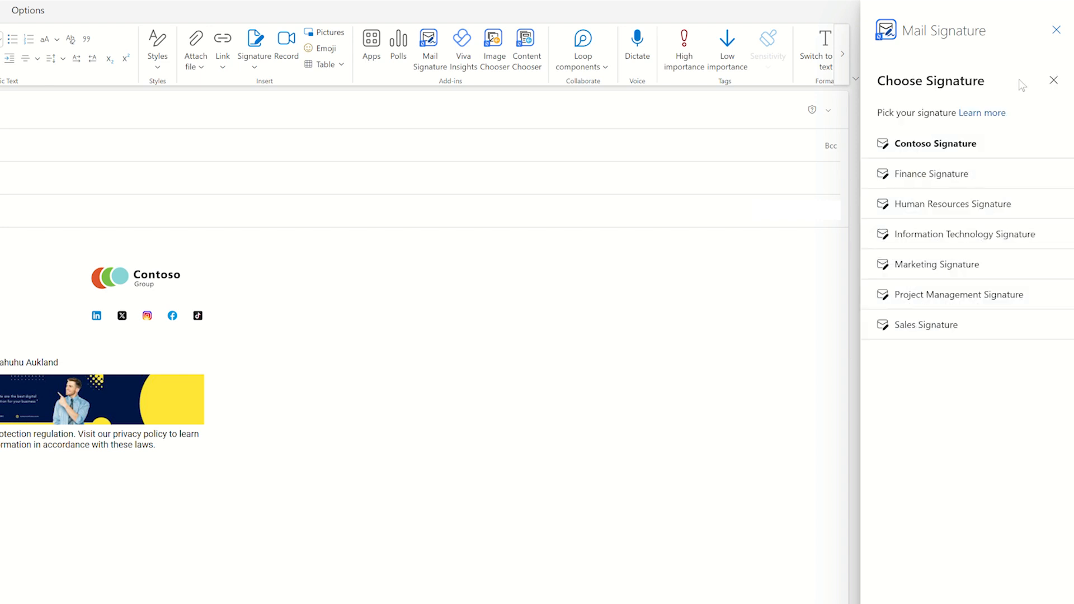
click(935, 144)
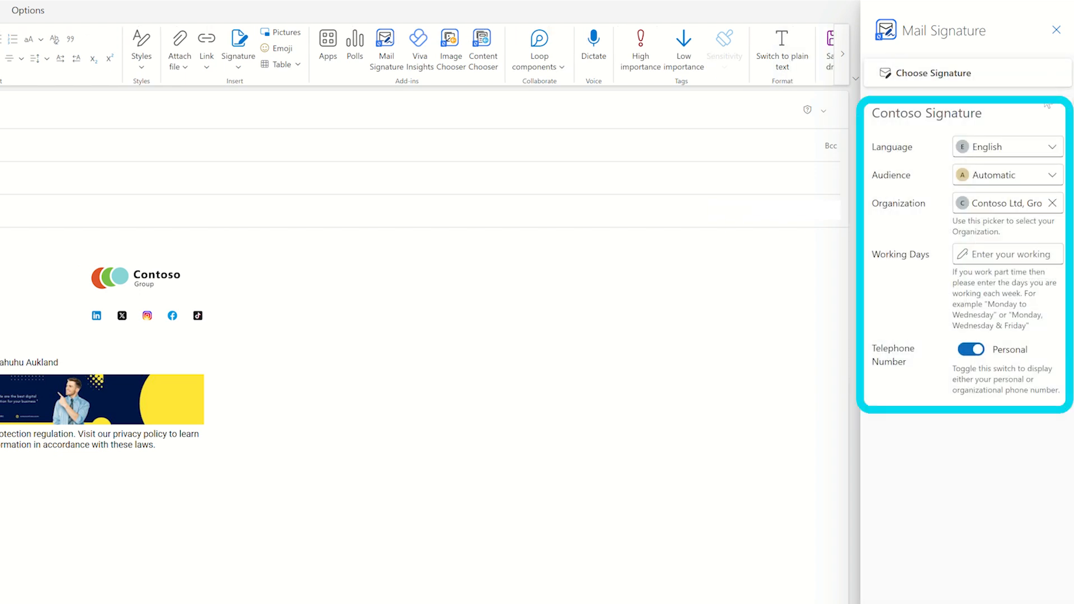
click(1005, 146)
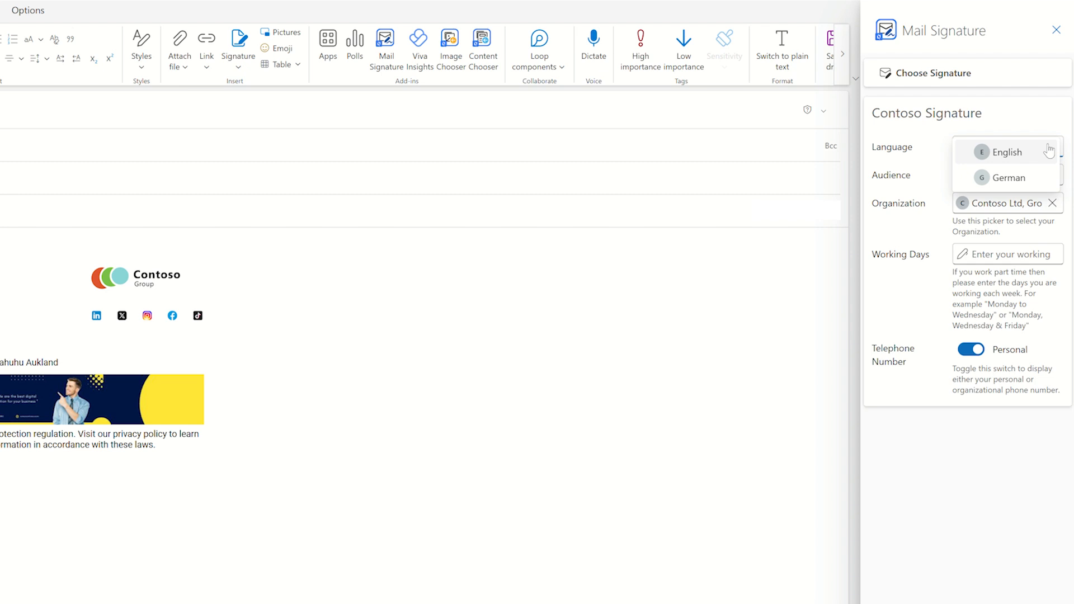
click(1006, 151)
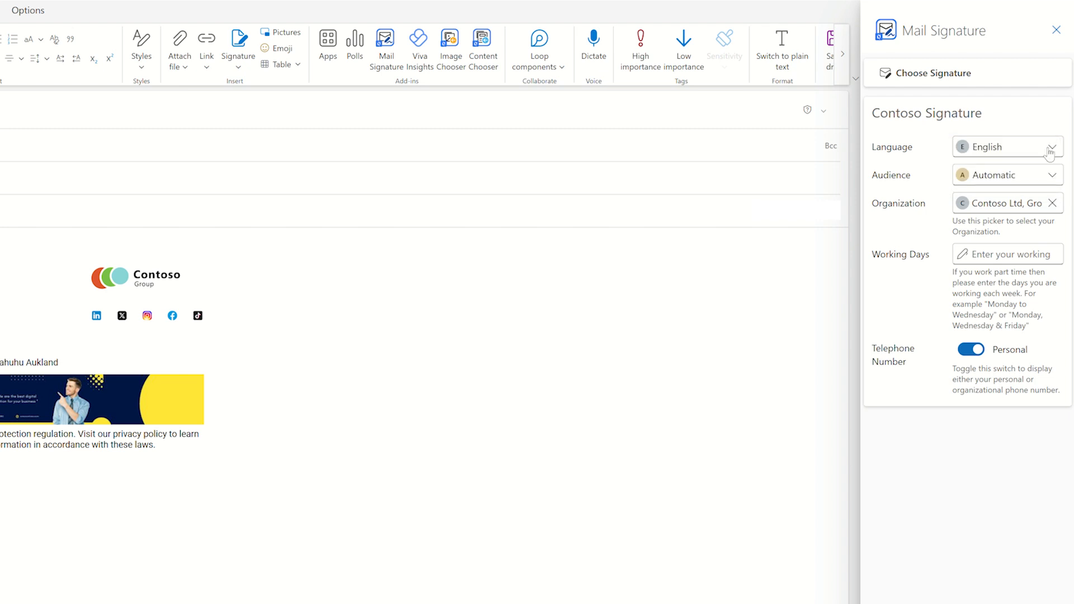
mouse_move(1053, 159)
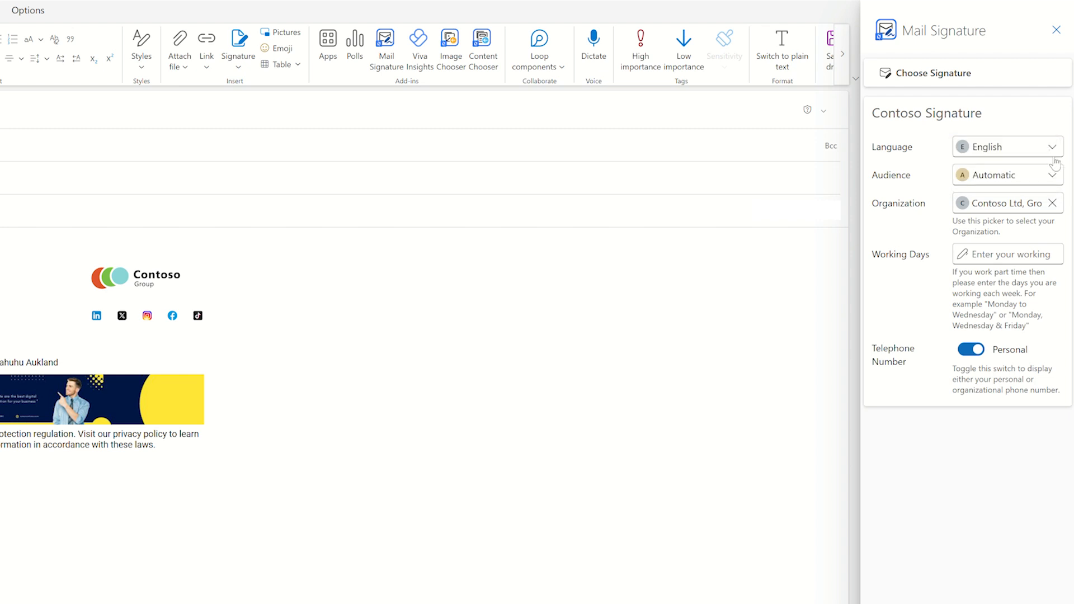
click(1006, 173)
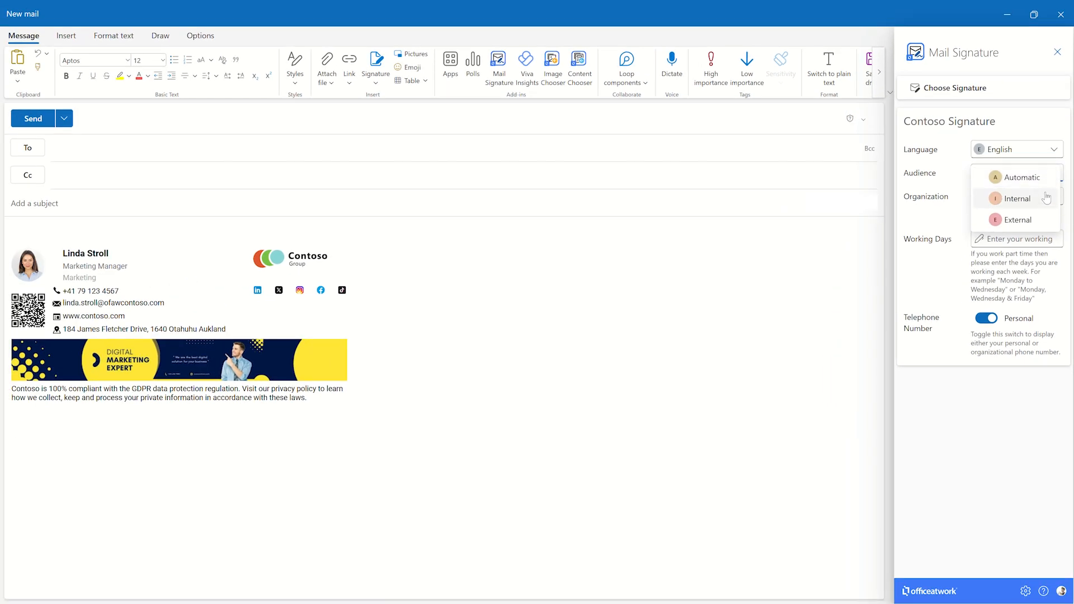
click(1016, 199)
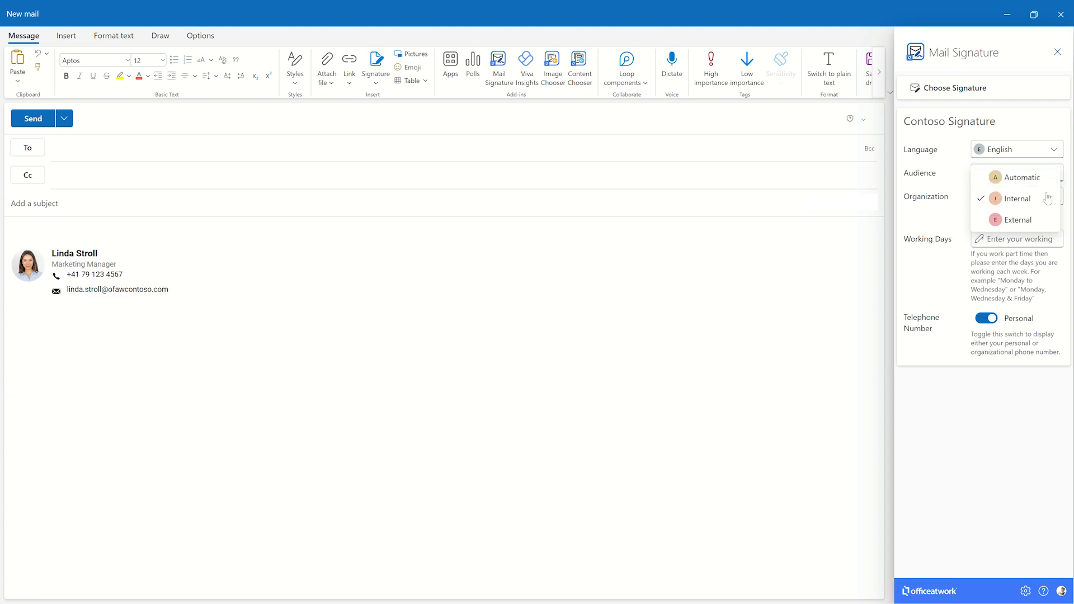
click(1016, 219)
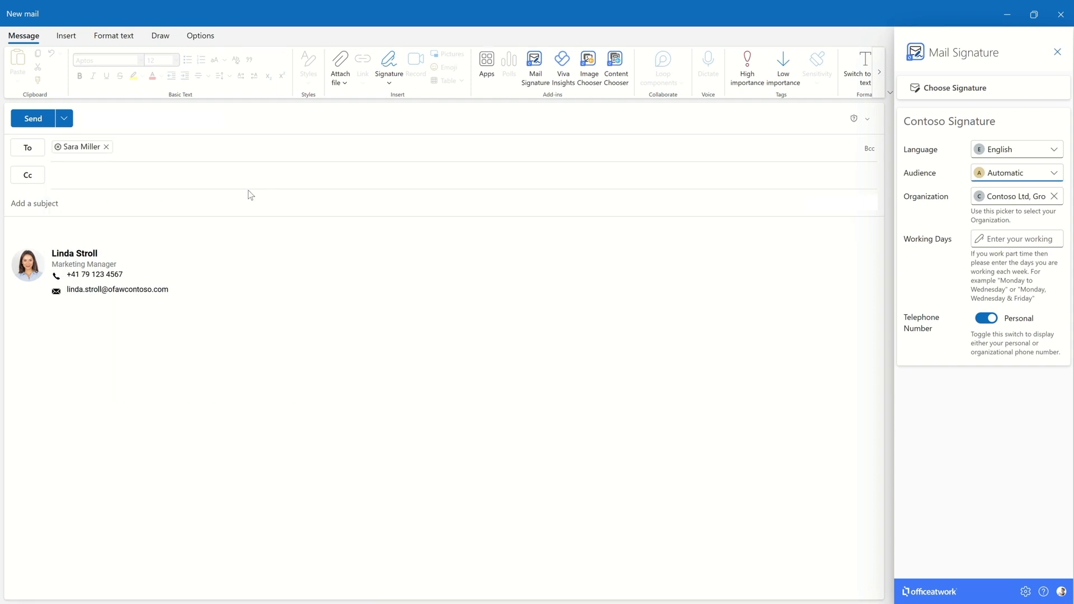
text(john)
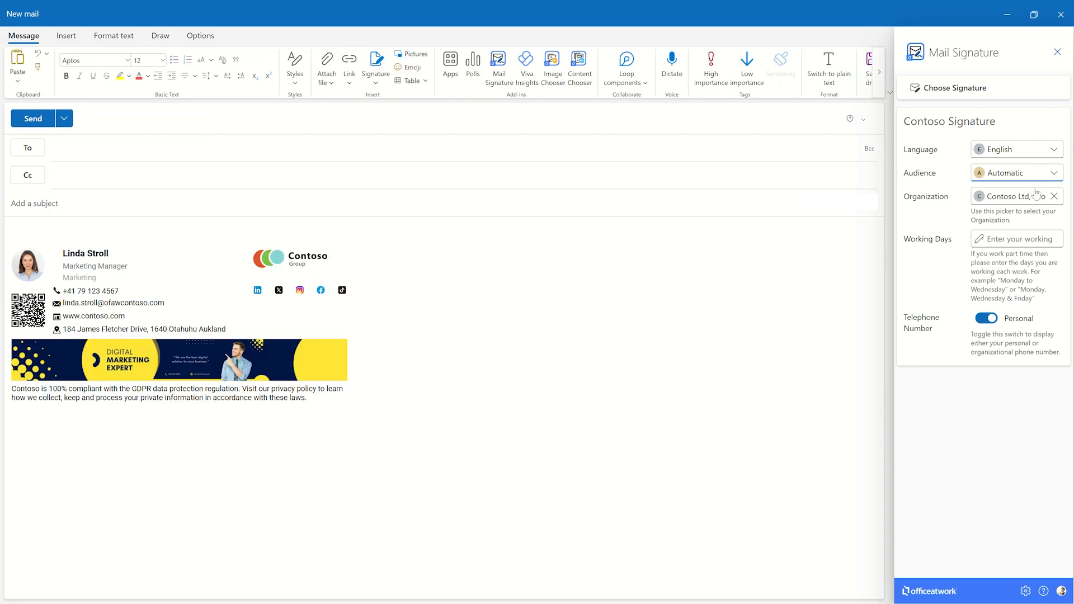
click(1013, 196)
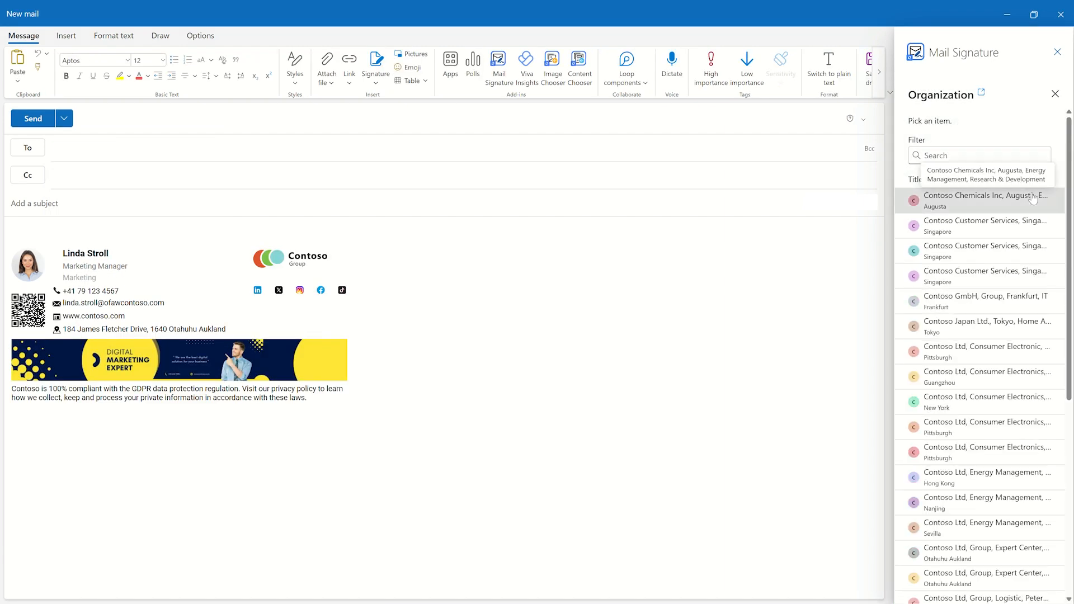
click(985, 201)
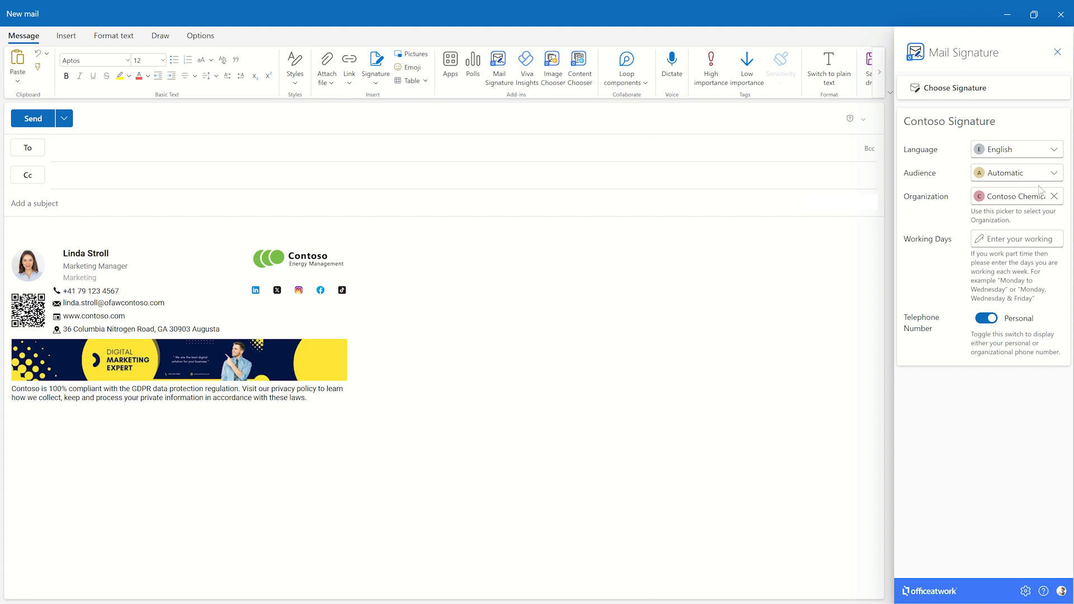
click(1012, 196)
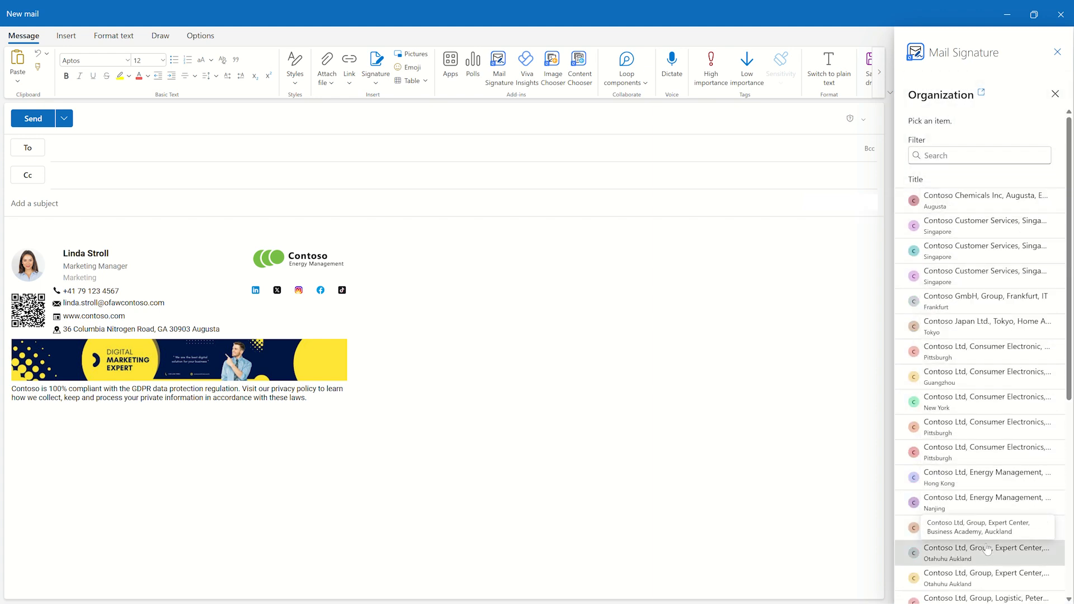
click(985, 552)
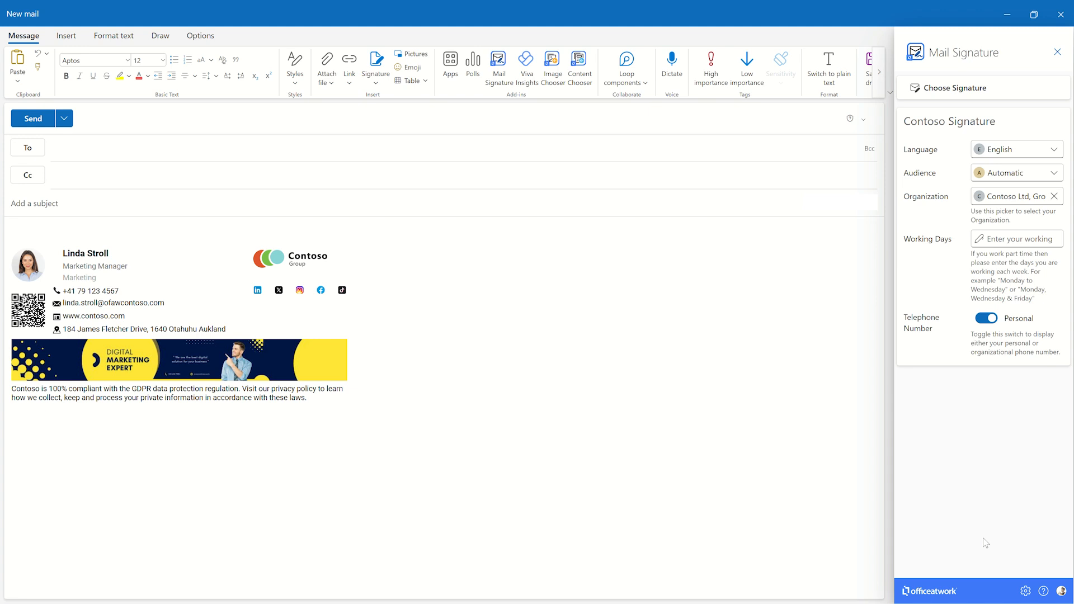
- Enter 'Monday to Friday' as working days and switch the phone to organizational
click(1017, 239)
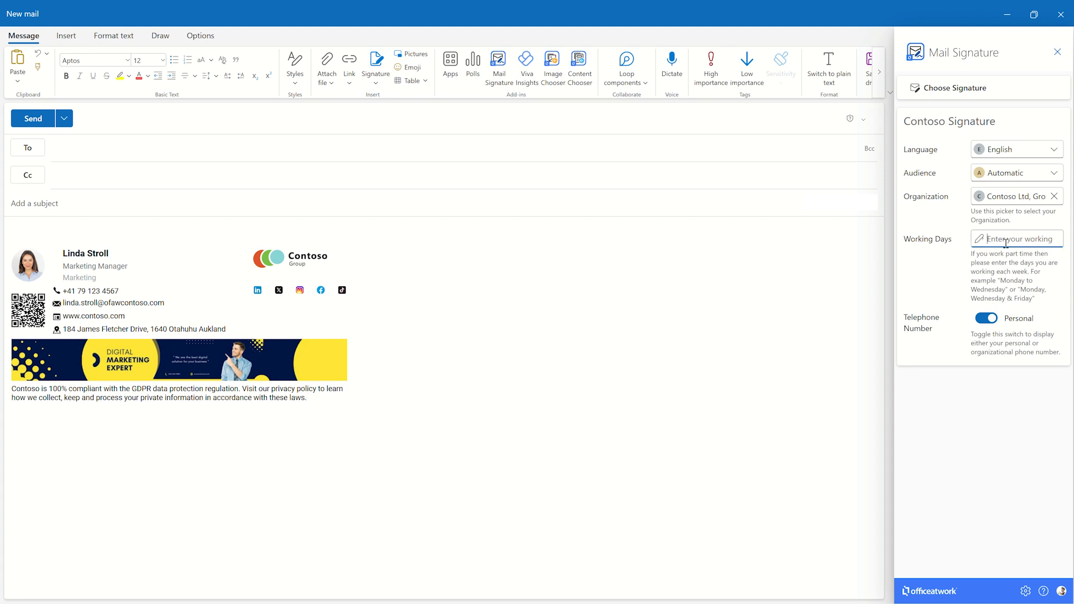
text(Monday to Friday)
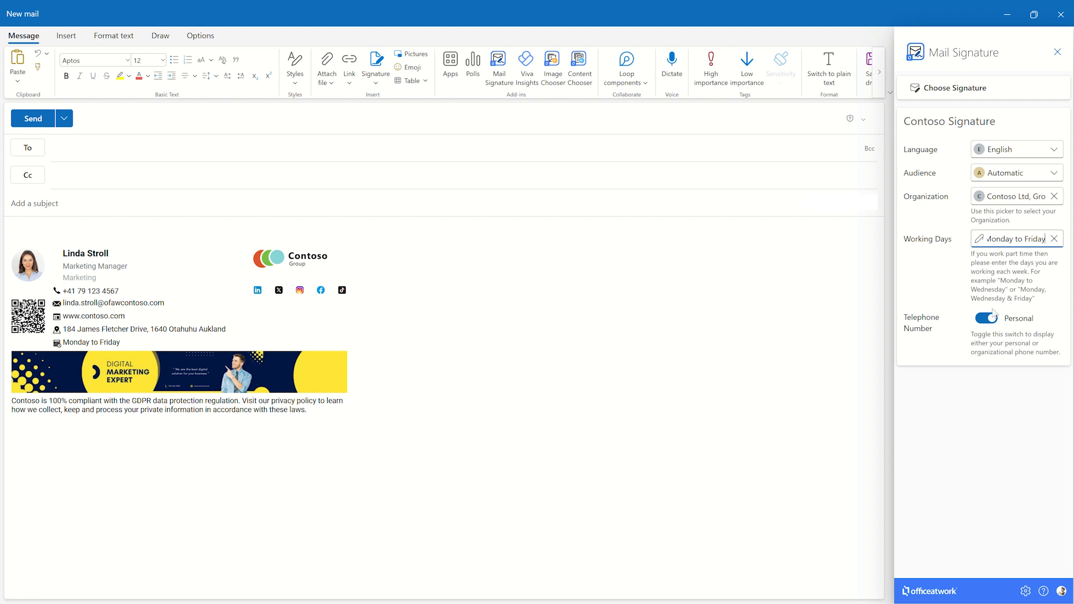
click(985, 318)
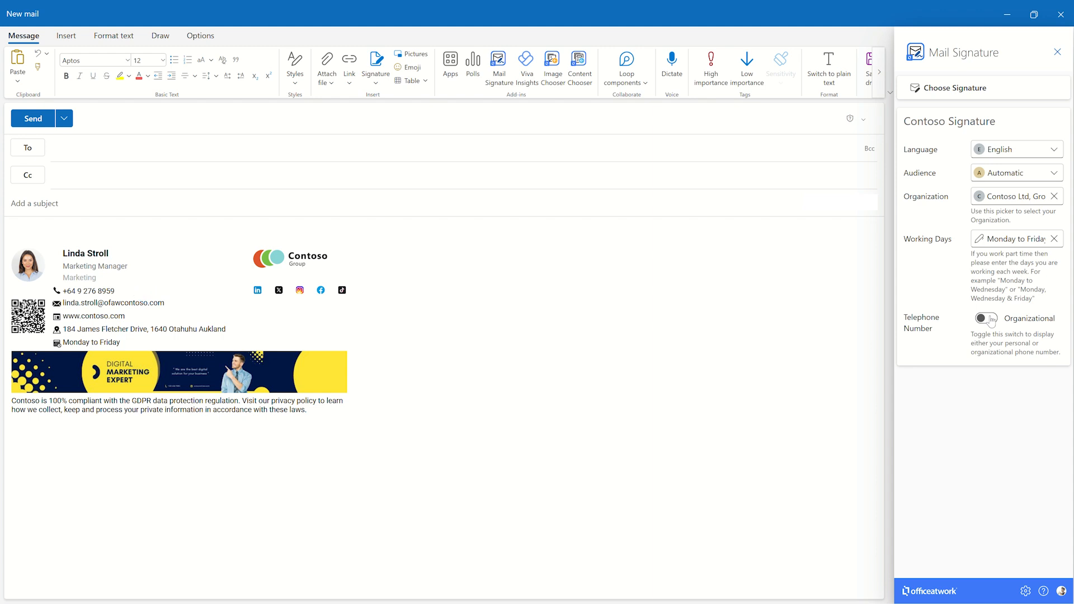
- Toggle the Telephone Number option to show the organizational number
click(985, 318)
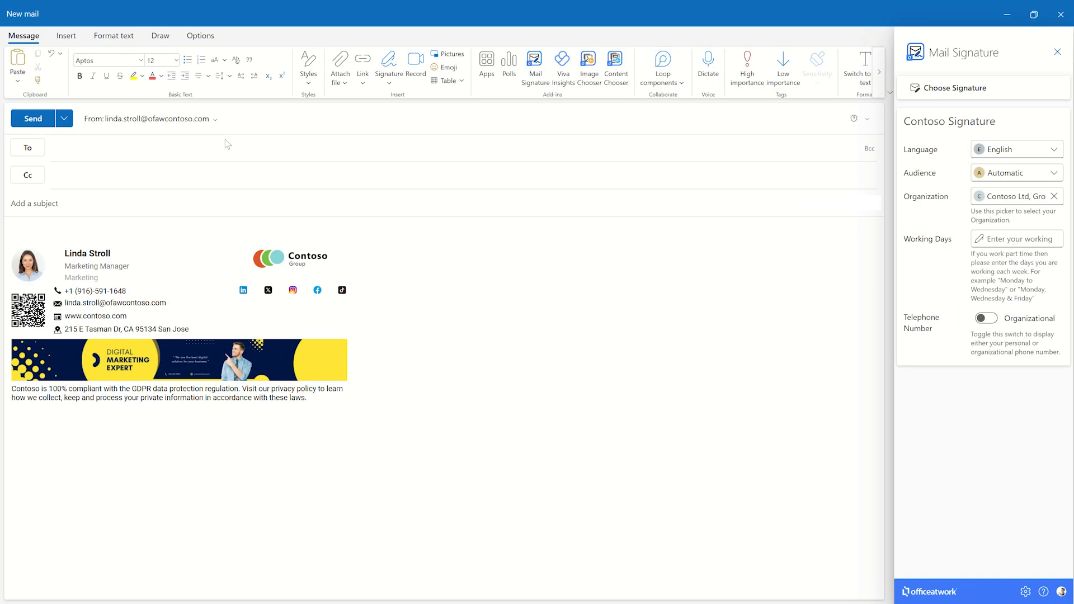
mouse_move(213, 125)
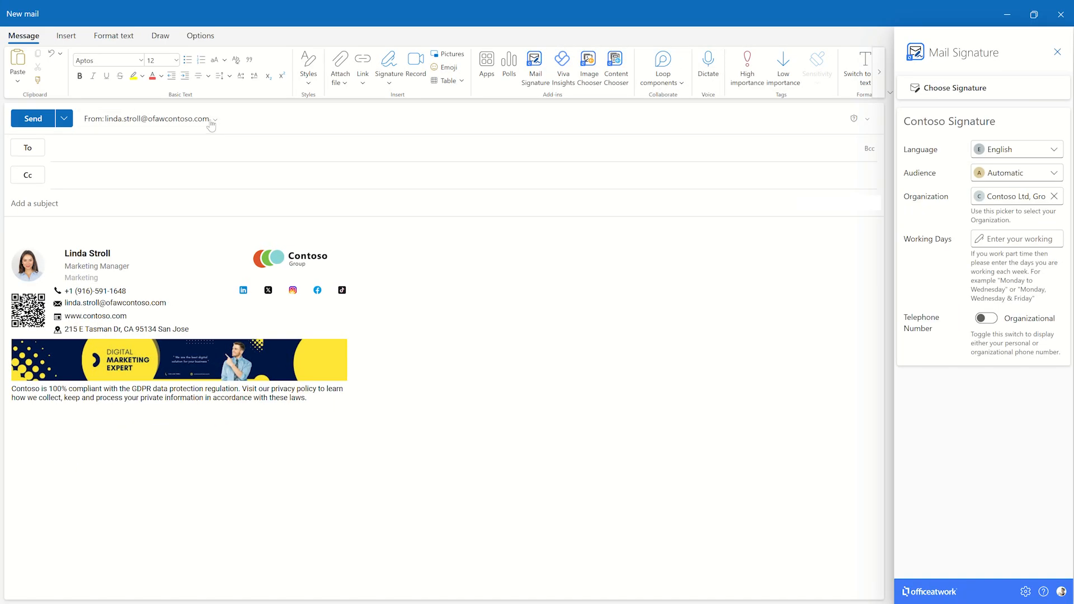
- Change the From address to the shared sales mailbox
click(214, 119)
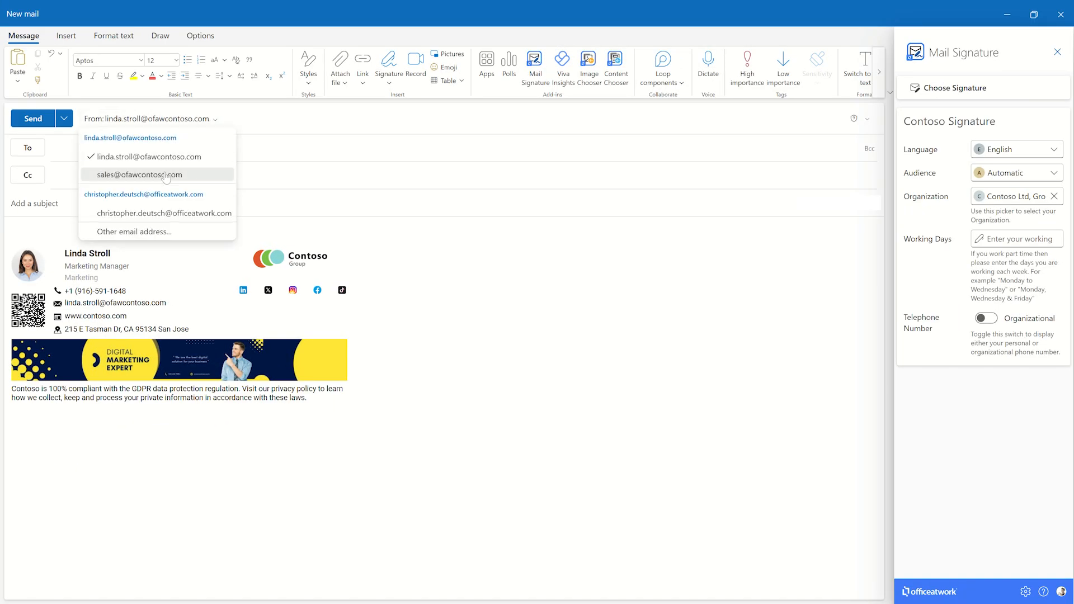
click(138, 174)
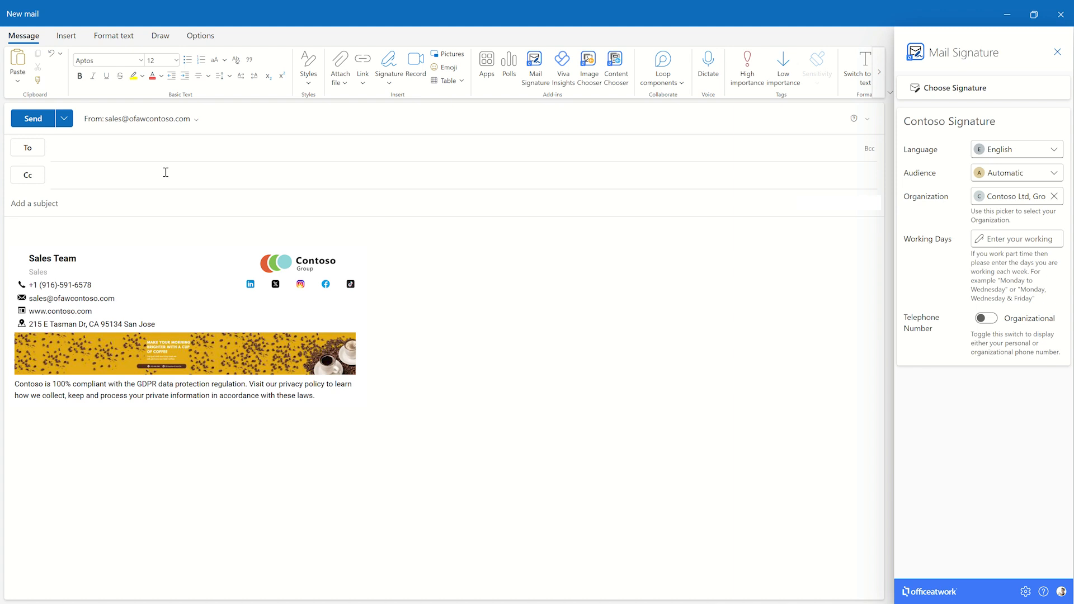